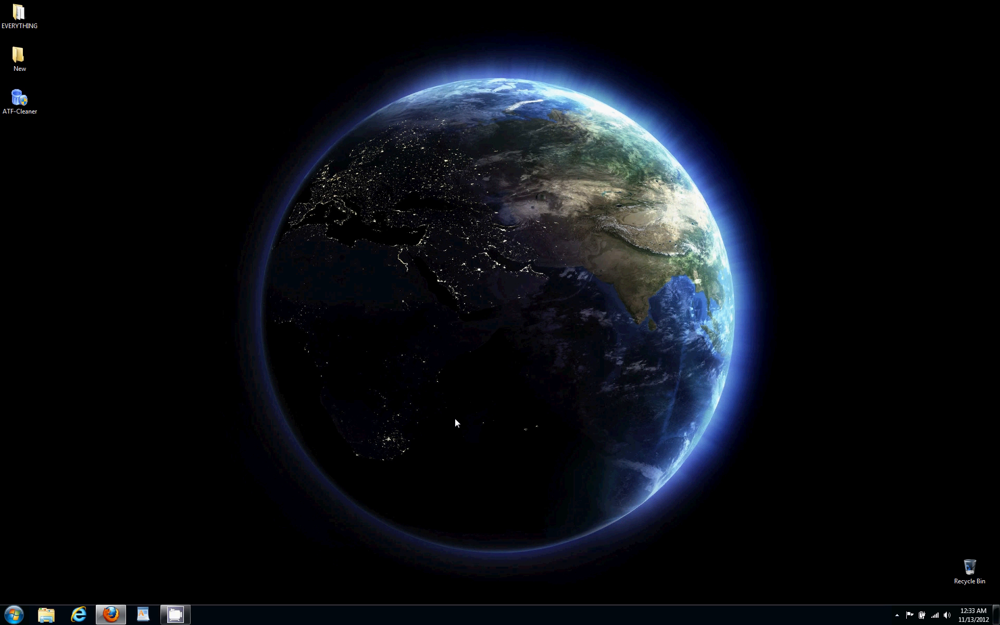
{"action": "mouse_move", "coordinate": [61, 153]}
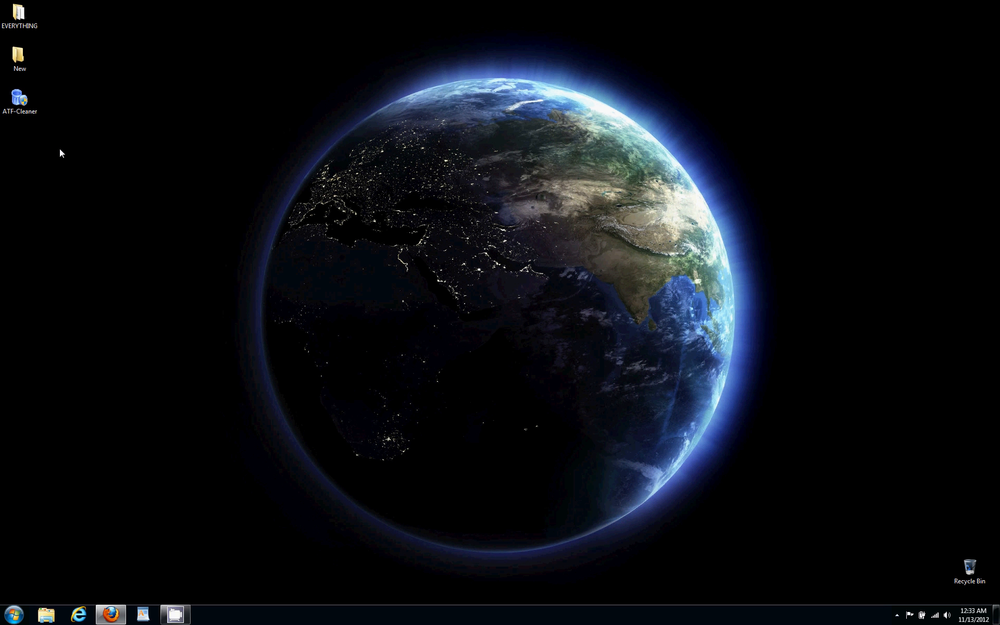
Launch ATF Cleaner from the desktop, select all file categories, empty them, and acknowledge the no-files-removed notice
{"action": "left_click", "coordinate": [19, 99]}
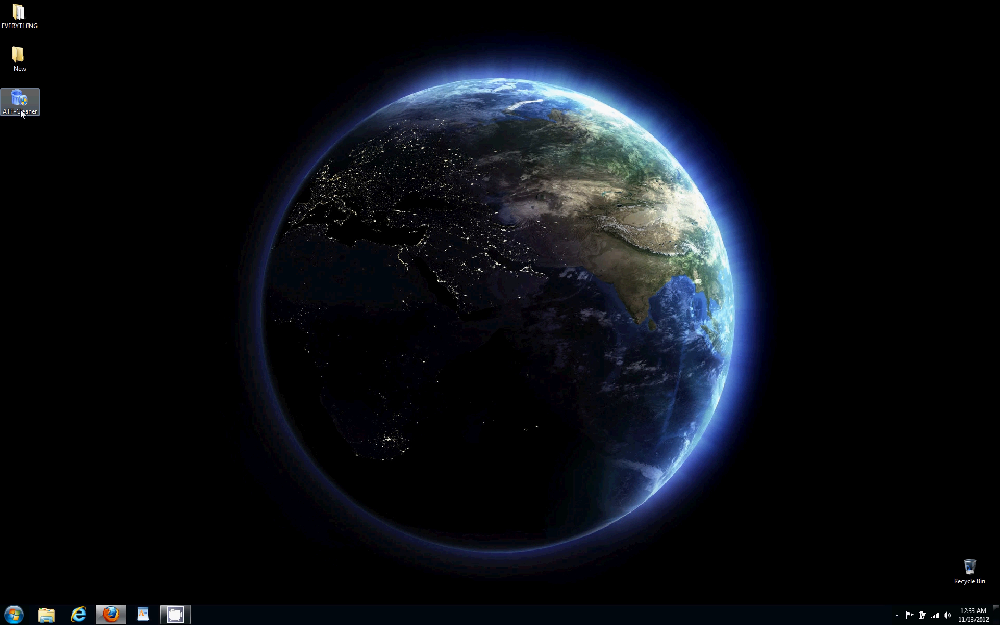
{"action": "mouse_move", "coordinate": [29, 116]}
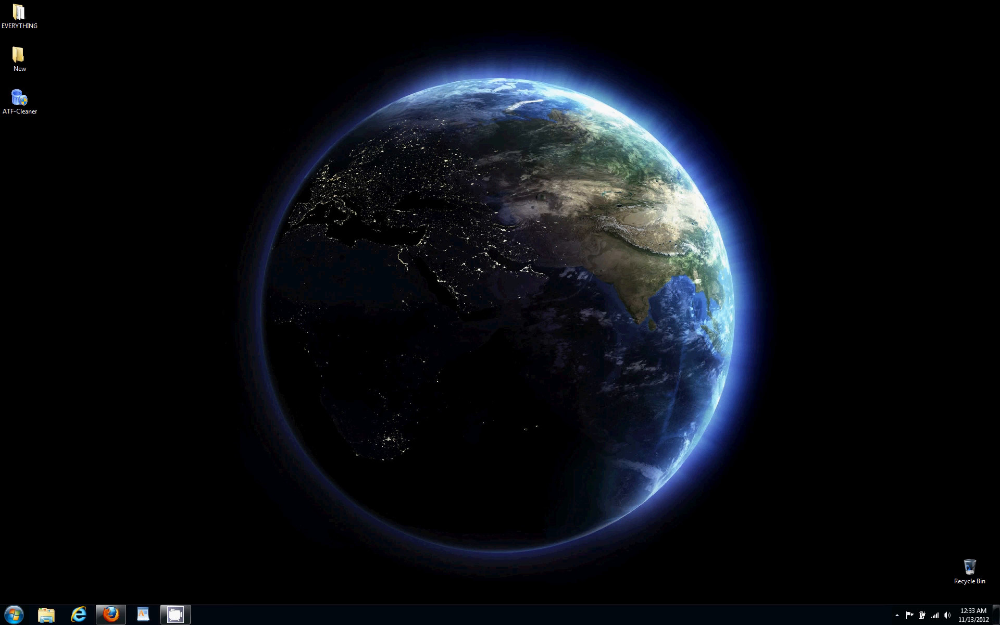
{"action": "double_click", "coordinate": [20, 96]}
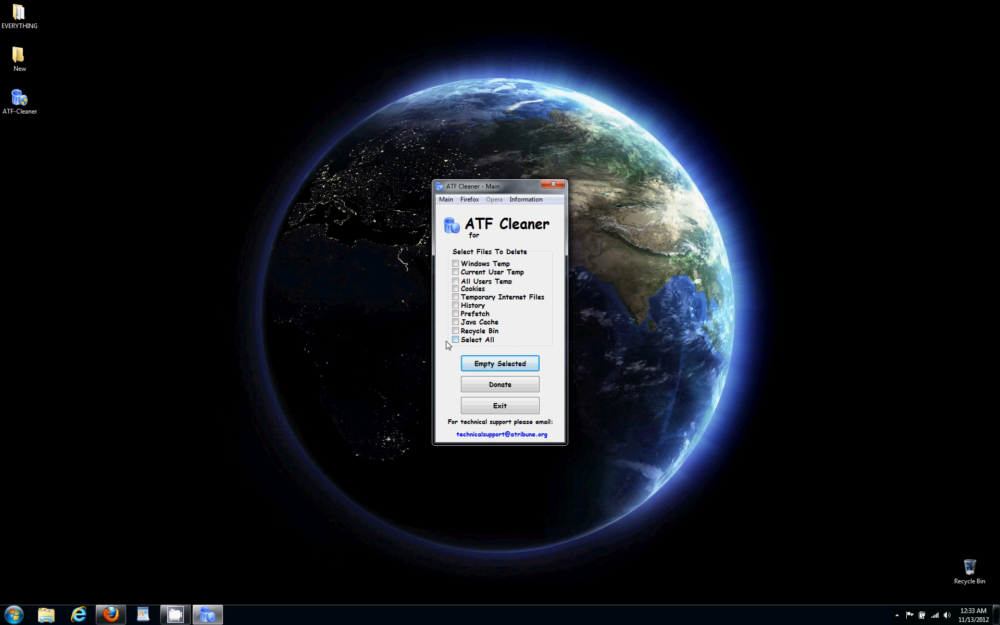
{"action": "left_click", "coordinate": [455, 339]}
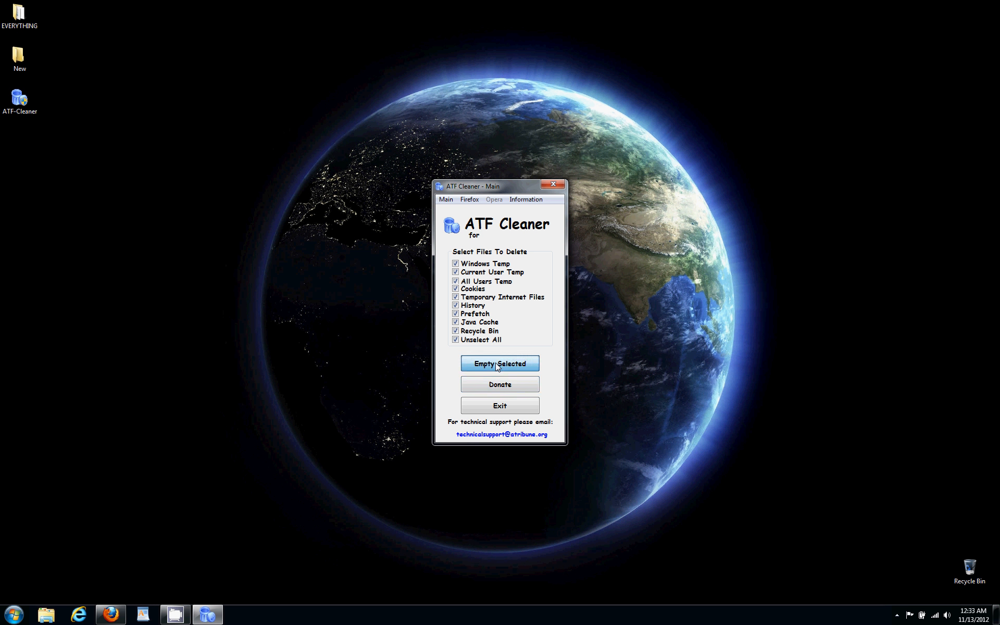
{"action": "left_click", "coordinate": [499, 362]}
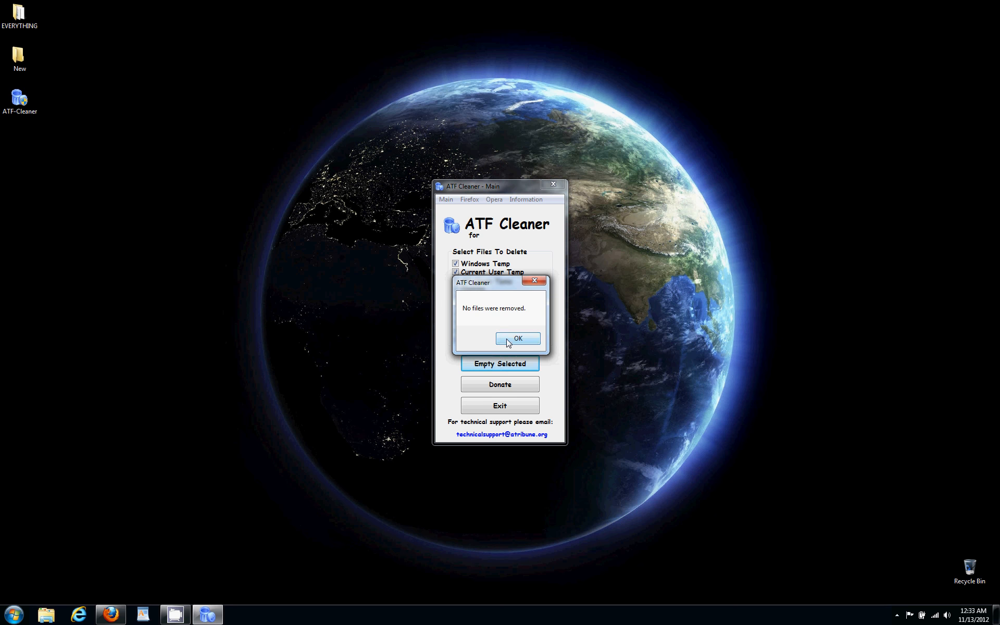
{"action": "left_click", "coordinate": [518, 338]}
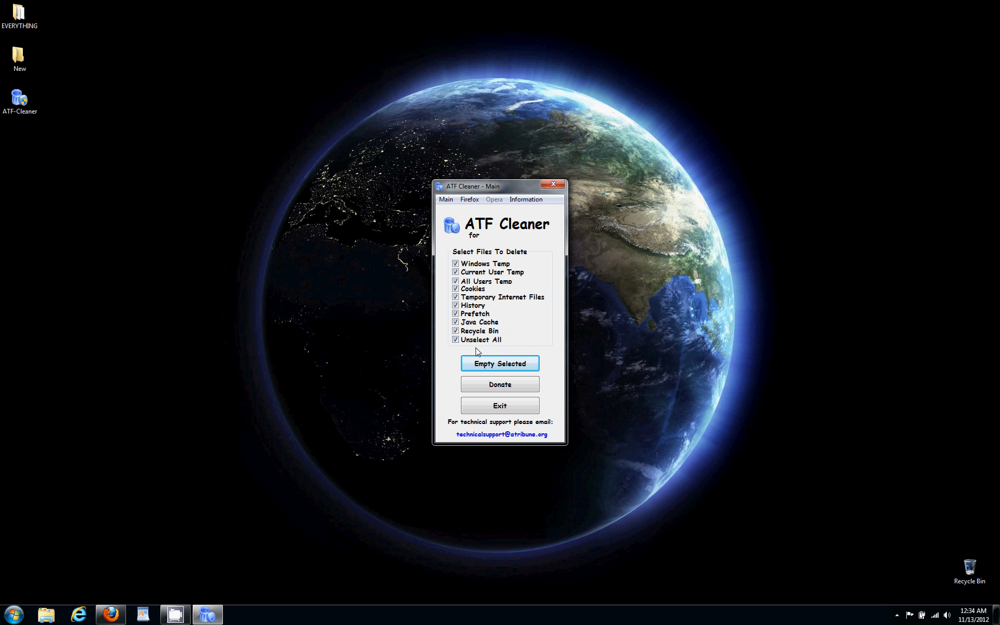
{"action": "mouse_move", "coordinate": [553, 184]}
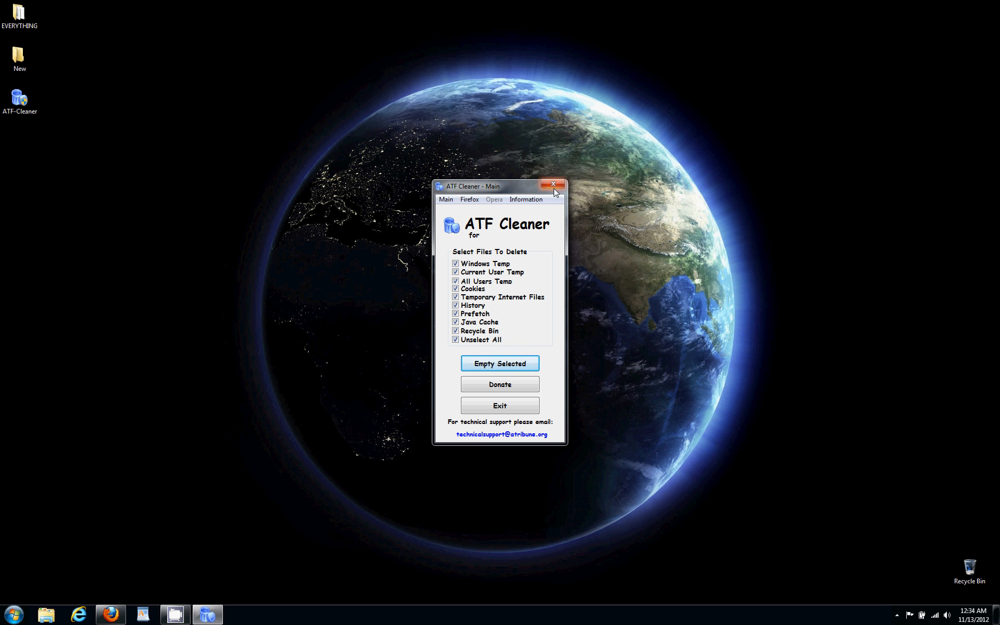
{"action": "mouse_move", "coordinate": [553, 186]}
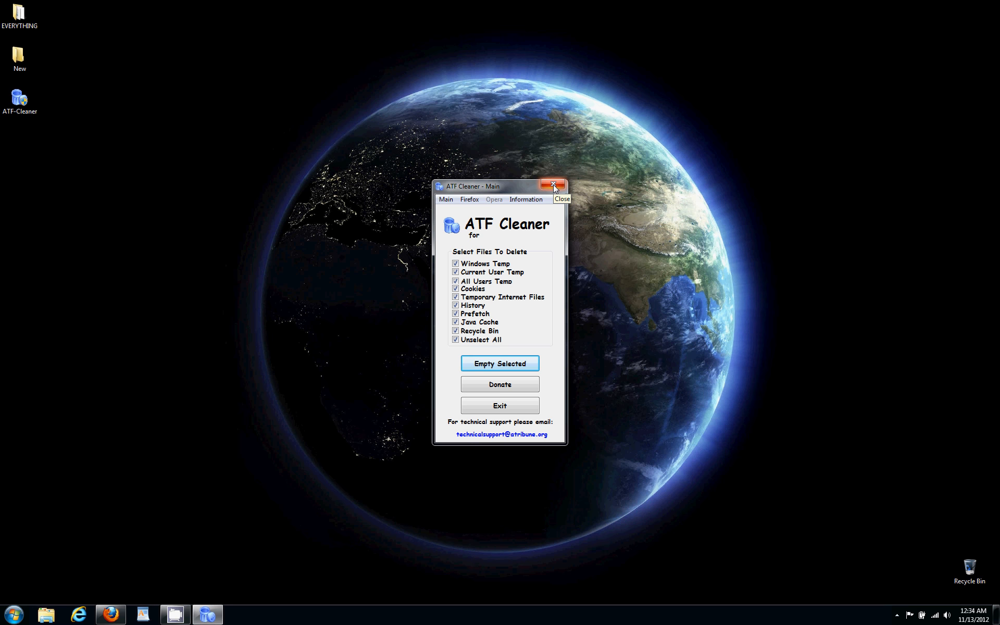
Close ATF Cleaner via the title-bar X, returning to the desktop
{"action": "left_click", "coordinate": [553, 185]}
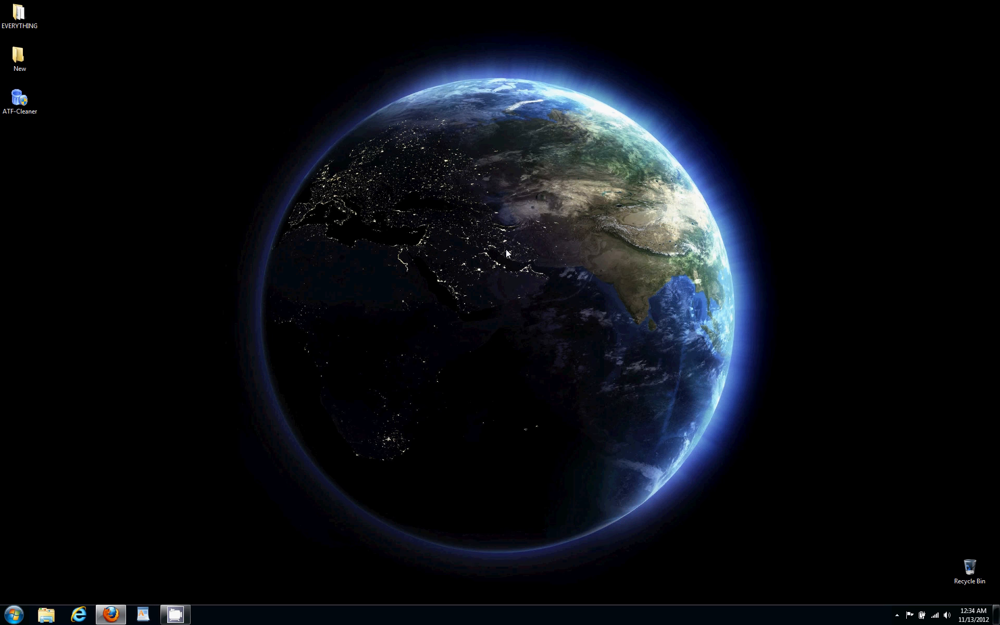